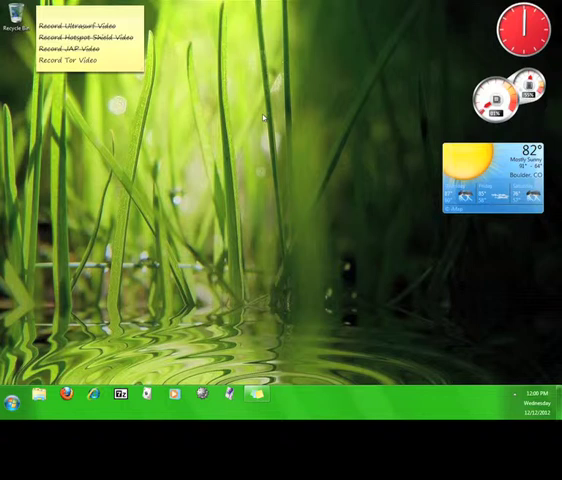
- Launch Firefox and land on the Tor Project 'Tor: anonymity online' homepage
{"action": "left_click", "coordinate": [64, 60]}
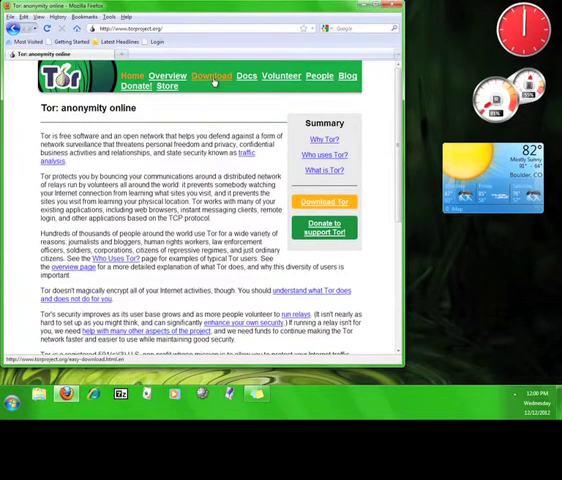
- Save the Tor Browser Bundle for Windows from the download page and launch the installer
{"action": "left_click", "coordinate": [212, 76]}
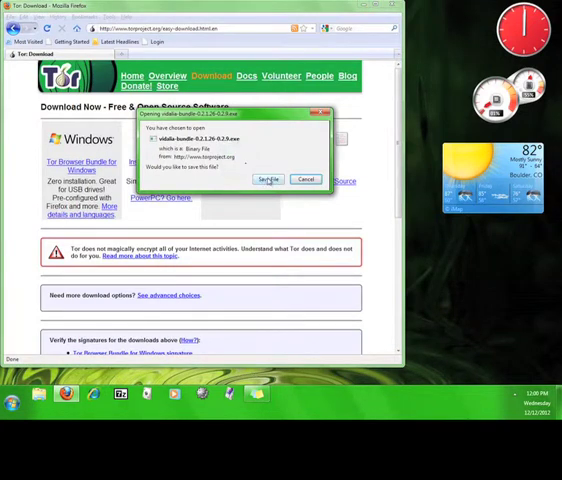
{"action": "left_click", "coordinate": [268, 180]}
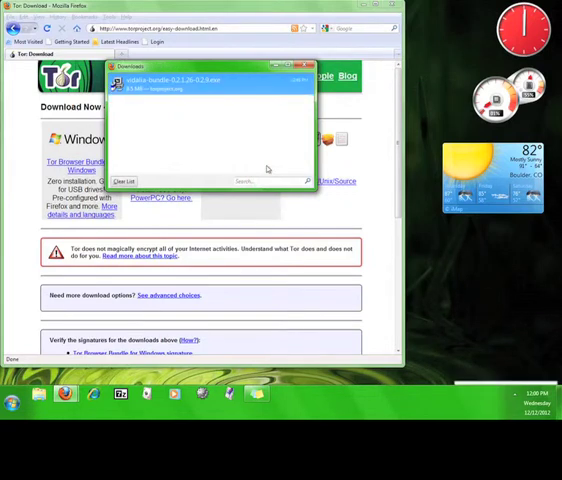
{"action": "left_click", "coordinate": [304, 64]}
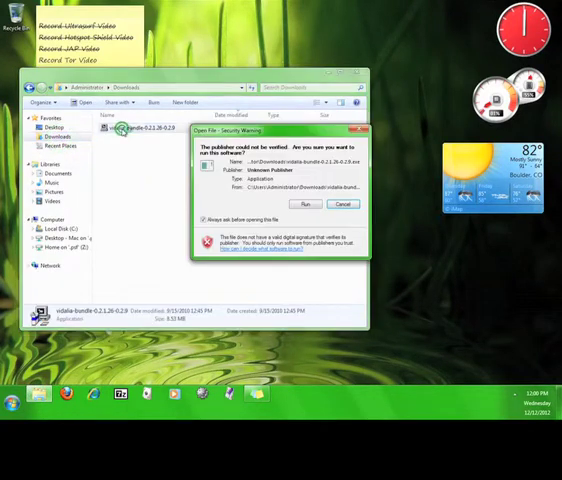
- Run the installer in English, keeping the default components and destination folder
{"action": "left_click", "coordinate": [306, 204]}
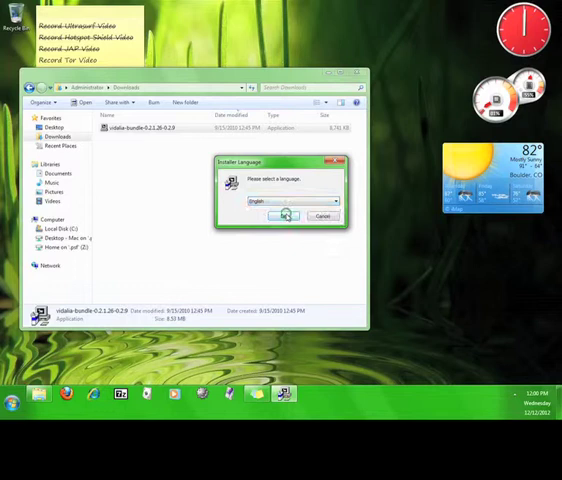
{"action": "left_click", "coordinate": [284, 216]}
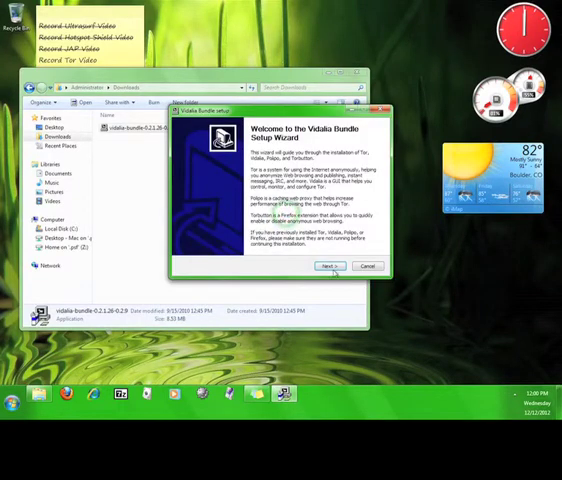
{"action": "left_click", "coordinate": [330, 266]}
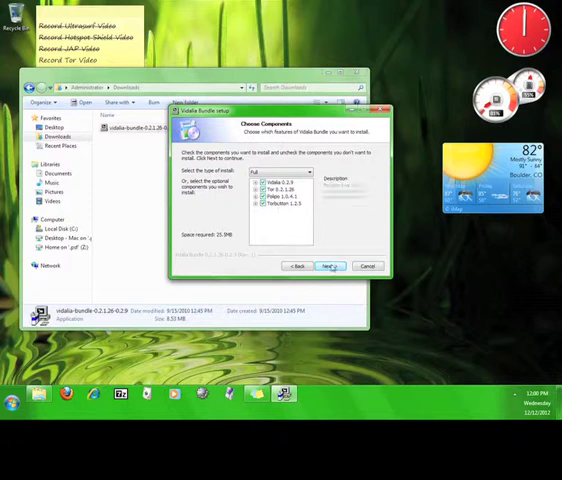
{"action": "left_click", "coordinate": [330, 264]}
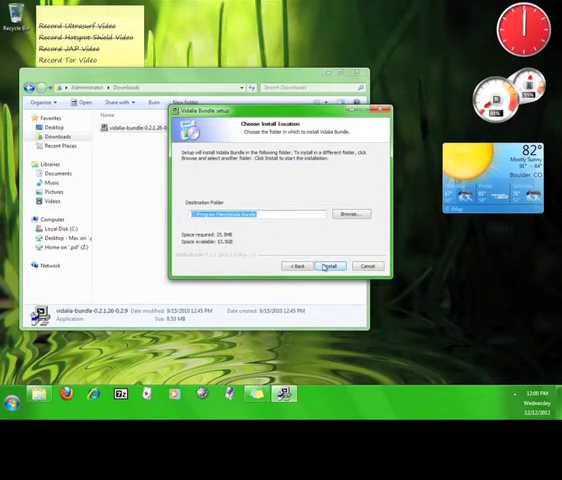
{"action": "left_click", "coordinate": [332, 264]}
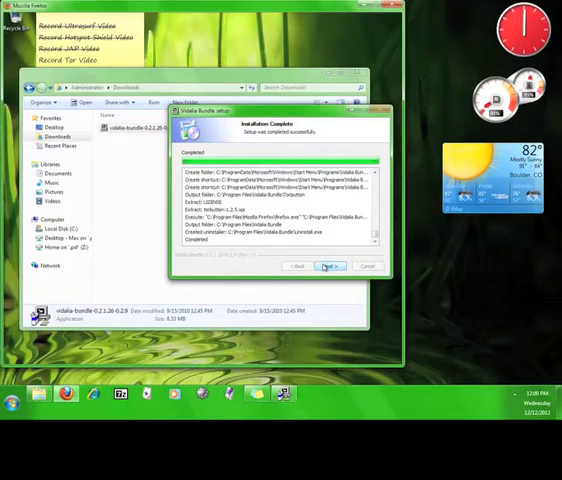
- Install the Torbutton add-on and restart Firefox so it appears among the extensions
{"action": "left_click", "coordinate": [330, 266]}
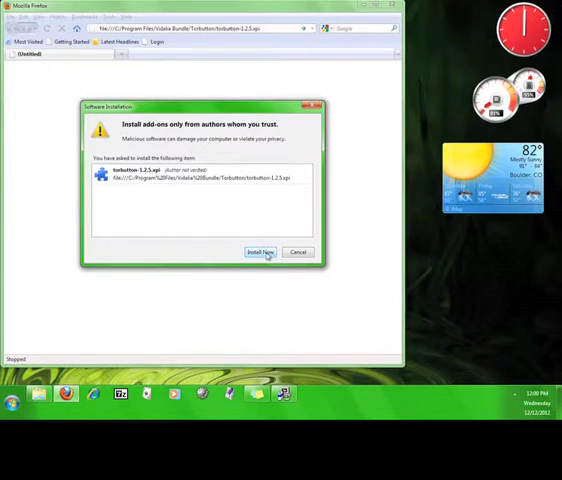
{"action": "left_click", "coordinate": [258, 252]}
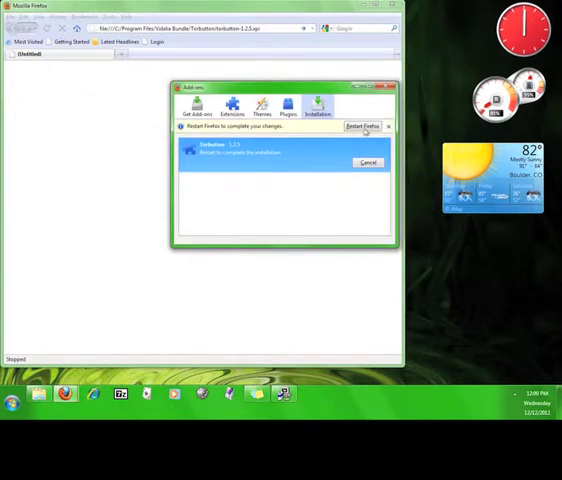
{"action": "left_click", "coordinate": [364, 126]}
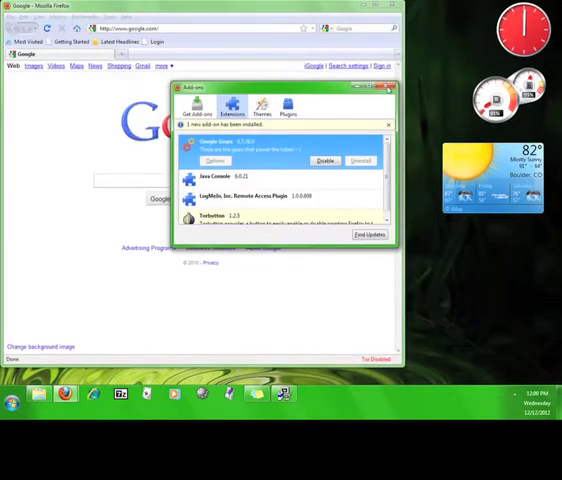
{"action": "left_click", "coordinate": [388, 88]}
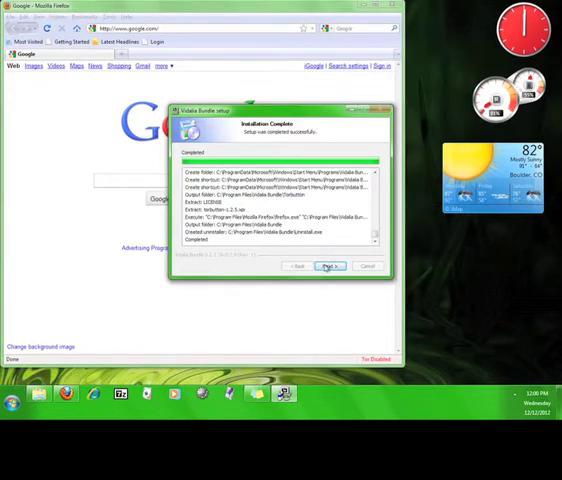
- Finish the setup wizard and launch Vidalia Bundle from All Programs in the Start menu
{"action": "left_click", "coordinate": [330, 266]}
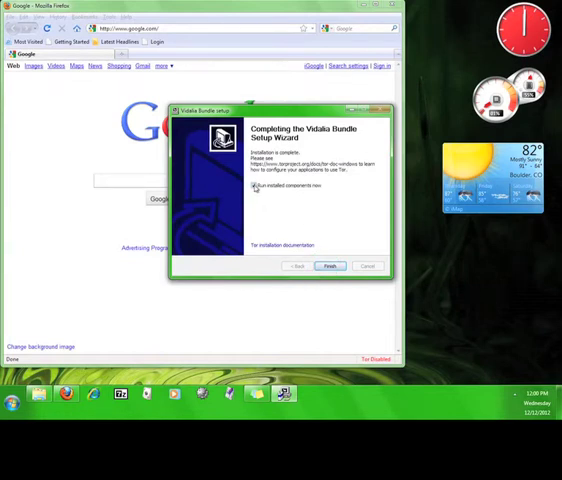
{"action": "left_click", "coordinate": [256, 186]}
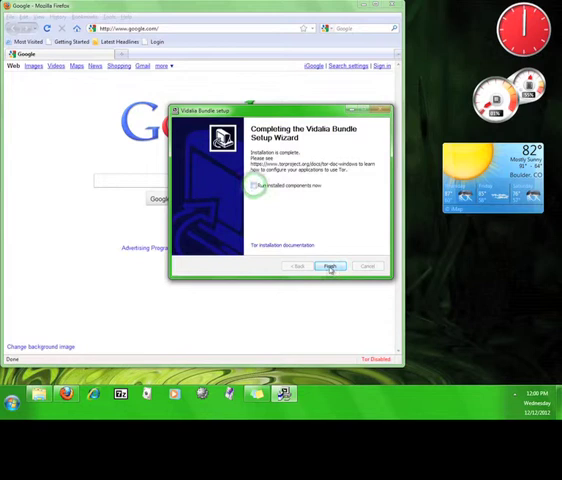
{"action": "left_click", "coordinate": [330, 266]}
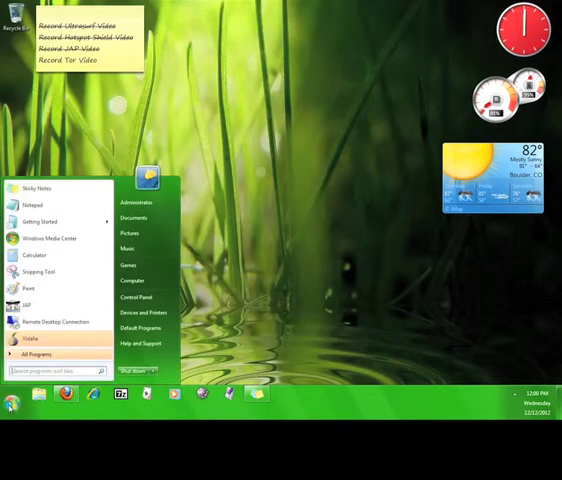
{"action": "left_click", "coordinate": [36, 356]}
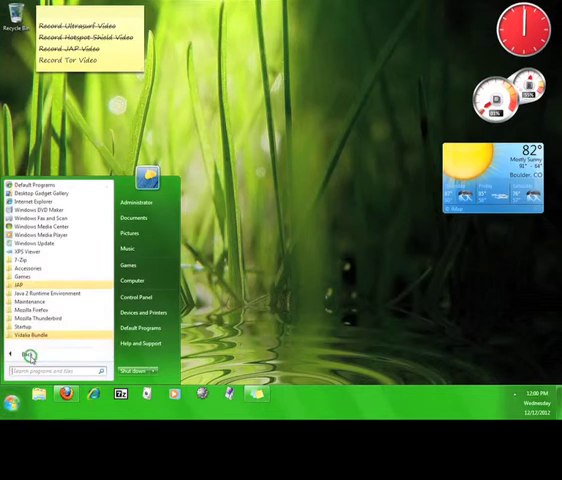
{"action": "left_click", "coordinate": [40, 300]}
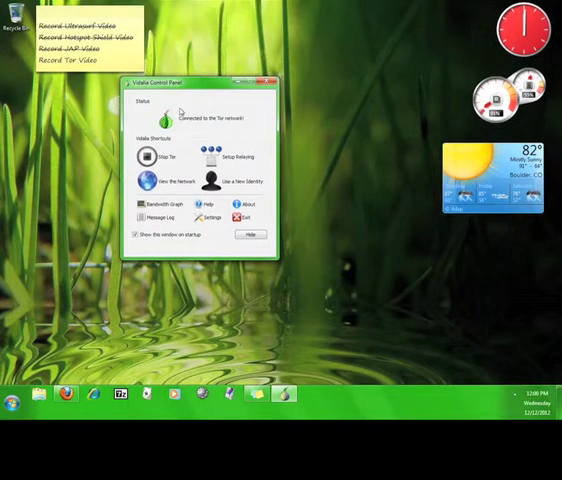
{"action": "mouse_move", "coordinate": [156, 132]}
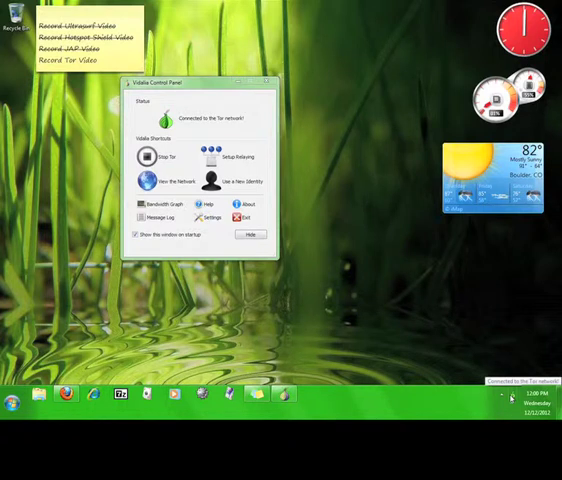
- Check Vidalia's tray menu once connected, then return to the Firefox window
{"action": "right_click", "coordinate": [512, 398]}
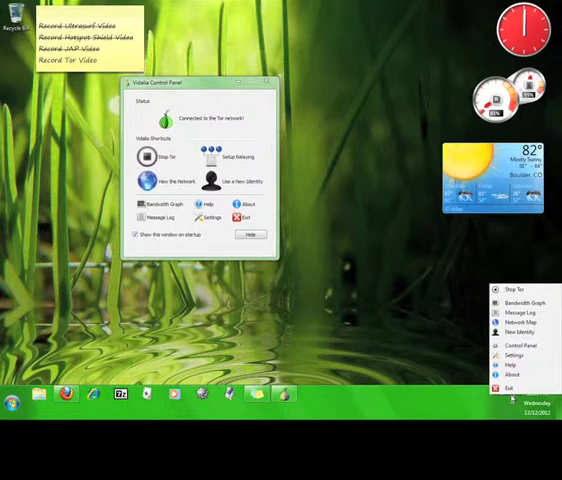
{"action": "mouse_move", "coordinate": [440, 370]}
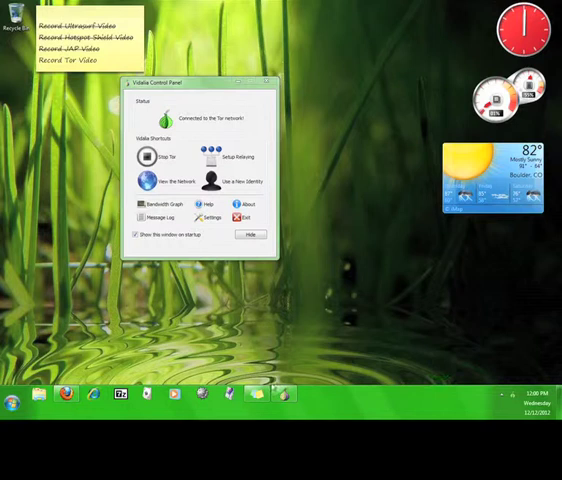
{"action": "left_click", "coordinate": [64, 392]}
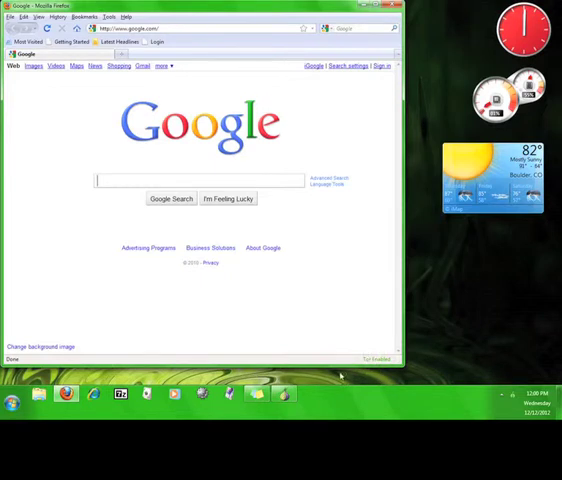
{"action": "mouse_move", "coordinate": [362, 348]}
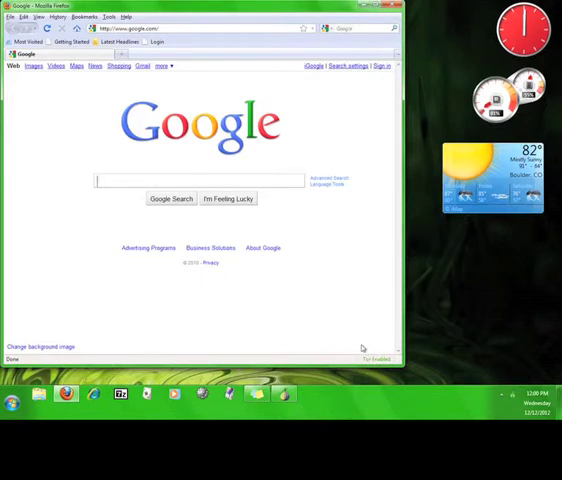
{"action": "mouse_move", "coordinate": [368, 358]}
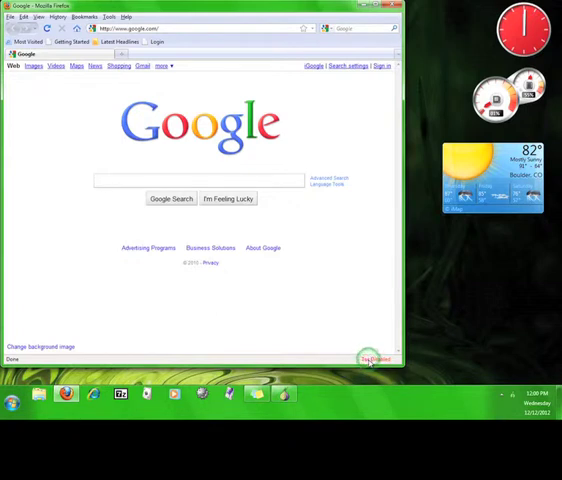
- Enable Tor via the status-bar Torbutton and load checkip.org showing IP 174.36.199.203
{"action": "left_click", "coordinate": [190, 28]}
{"action": "type", "text": "www.checkip.org"}
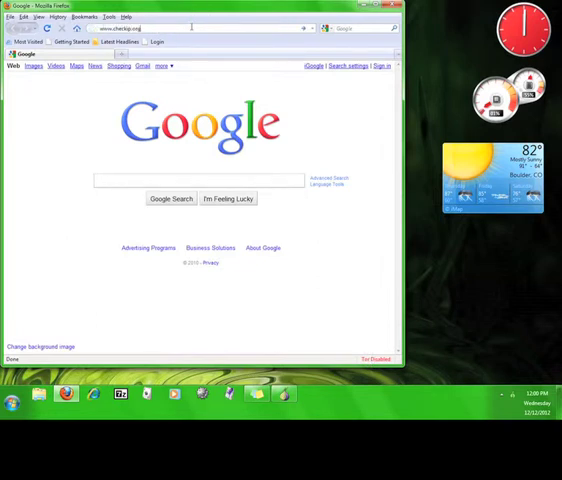
{"action": "key", "text": "Return"}
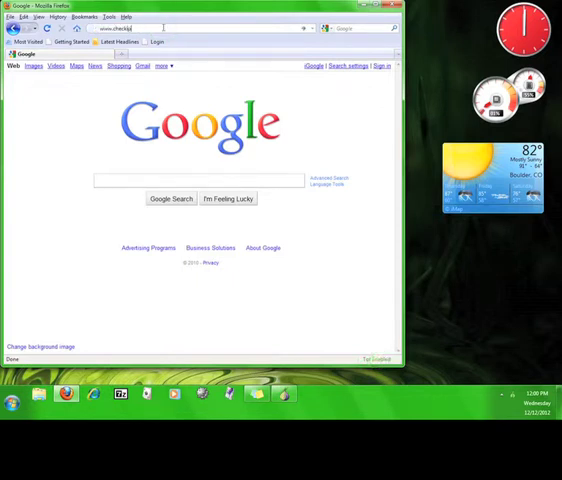
{"action": "key", "text": "Return"}
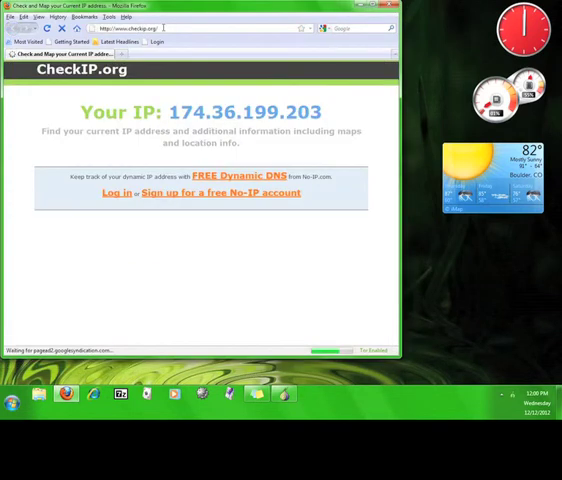